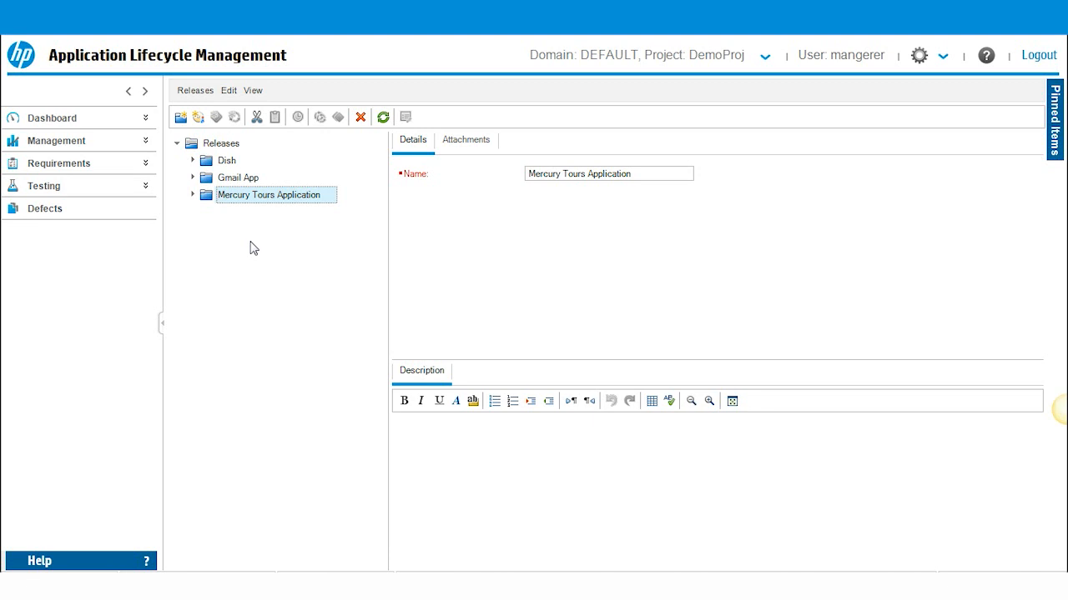
mouse_move(56, 140)
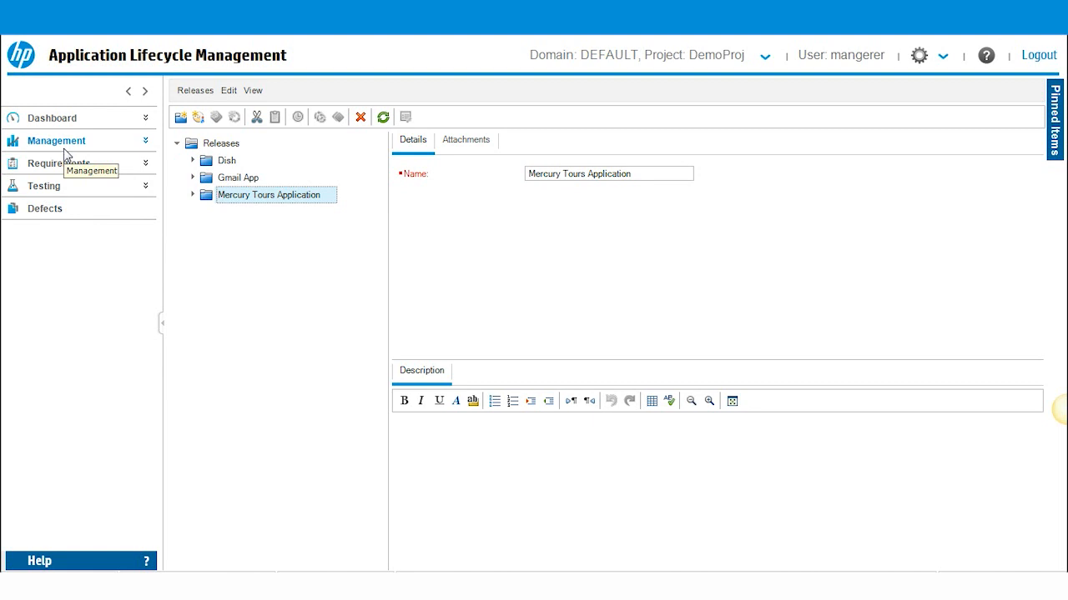
mouse_move(67, 159)
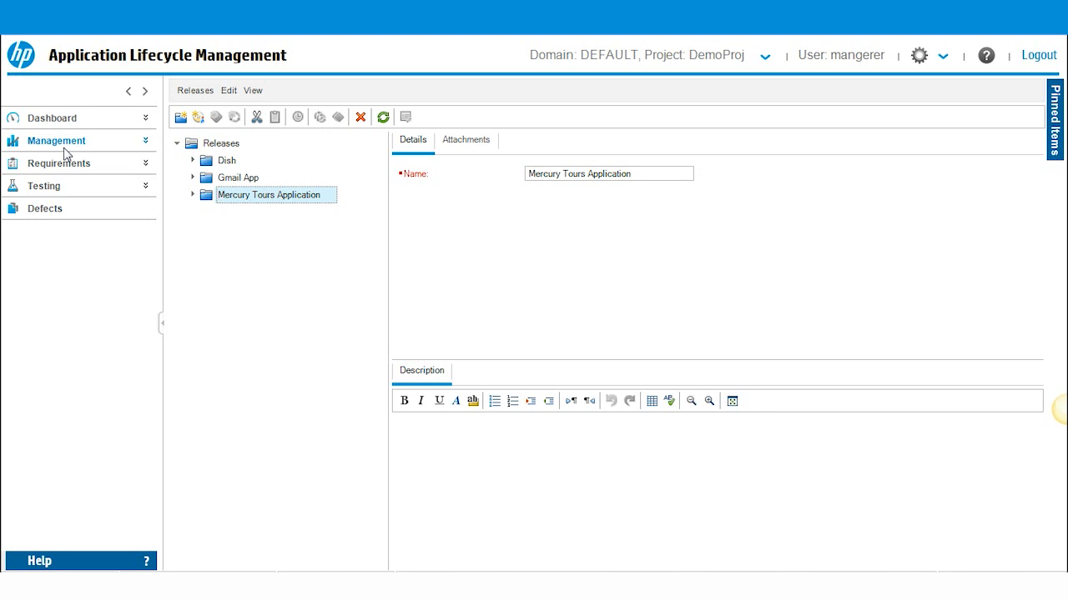
mouse_move(497, 205)
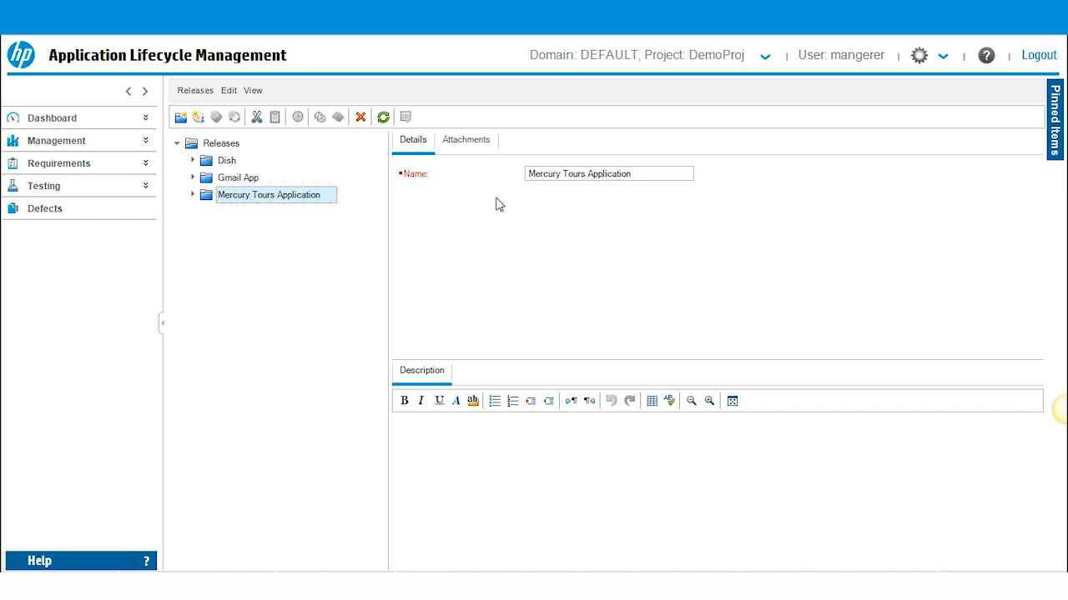
mouse_move(23, 135)
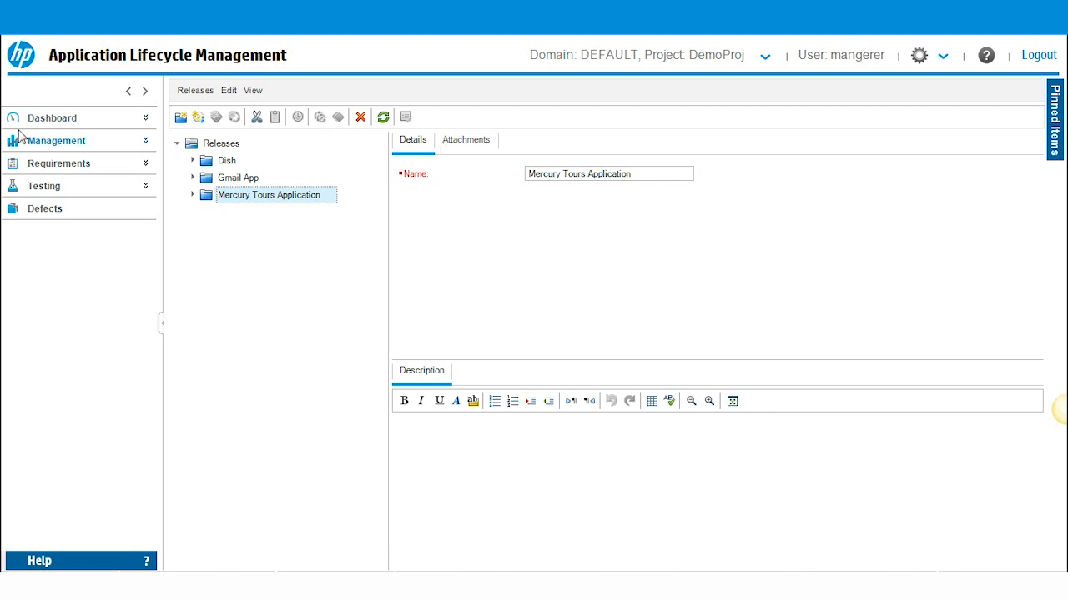
Step: Expand the Management module area and enter the Releases module
click(56, 140)
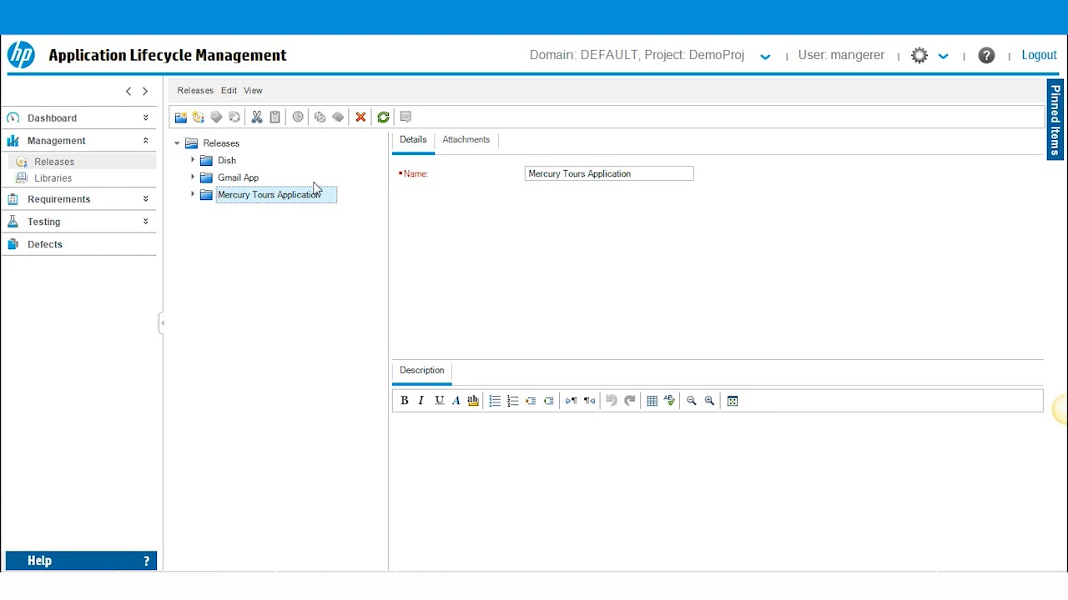
mouse_move(53, 160)
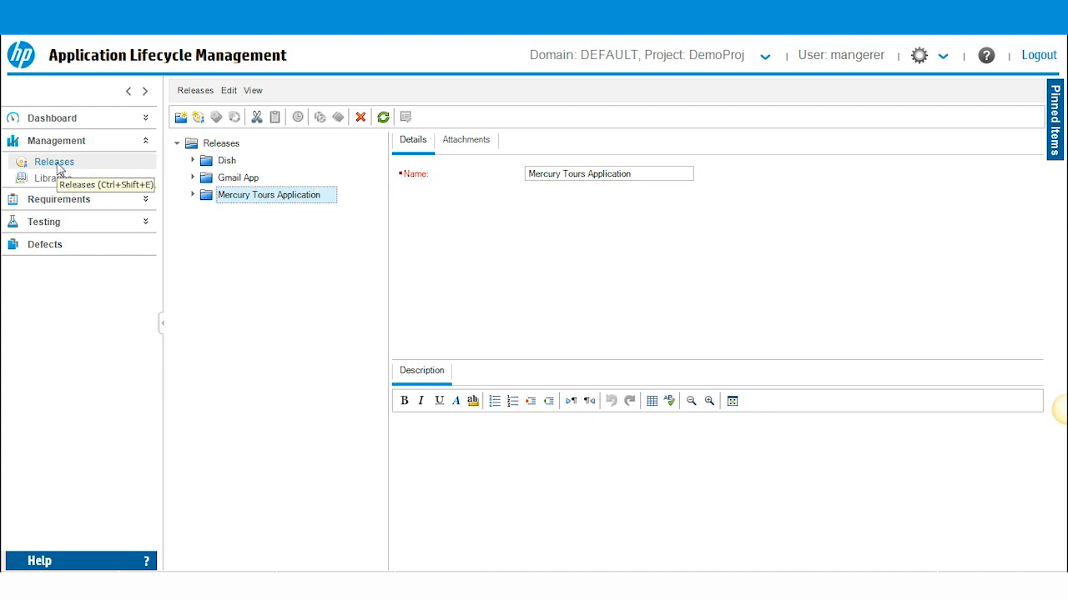
mouse_move(60, 170)
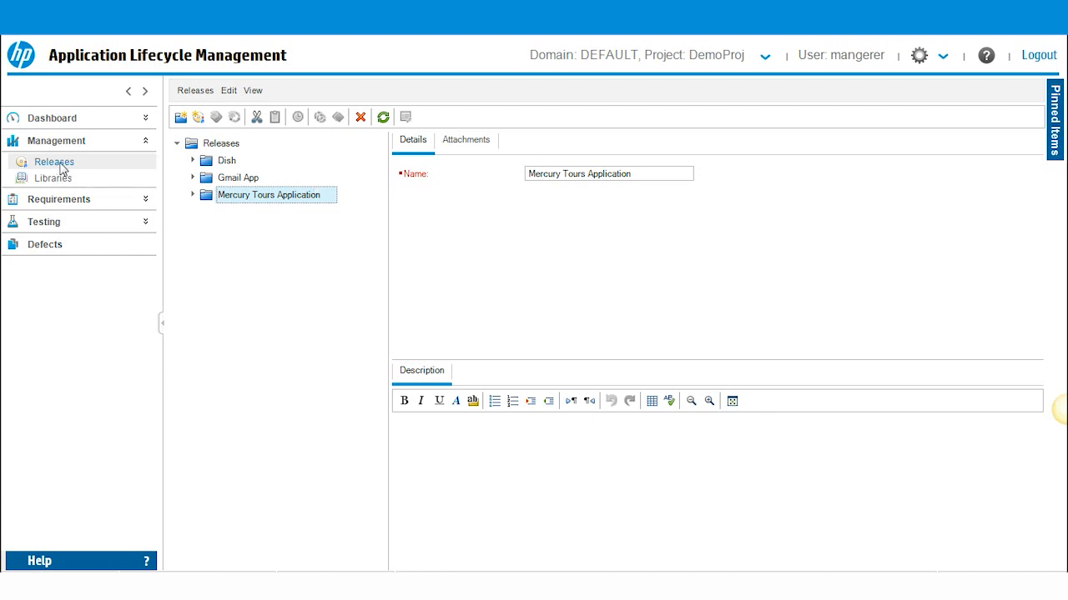
click(180, 117)
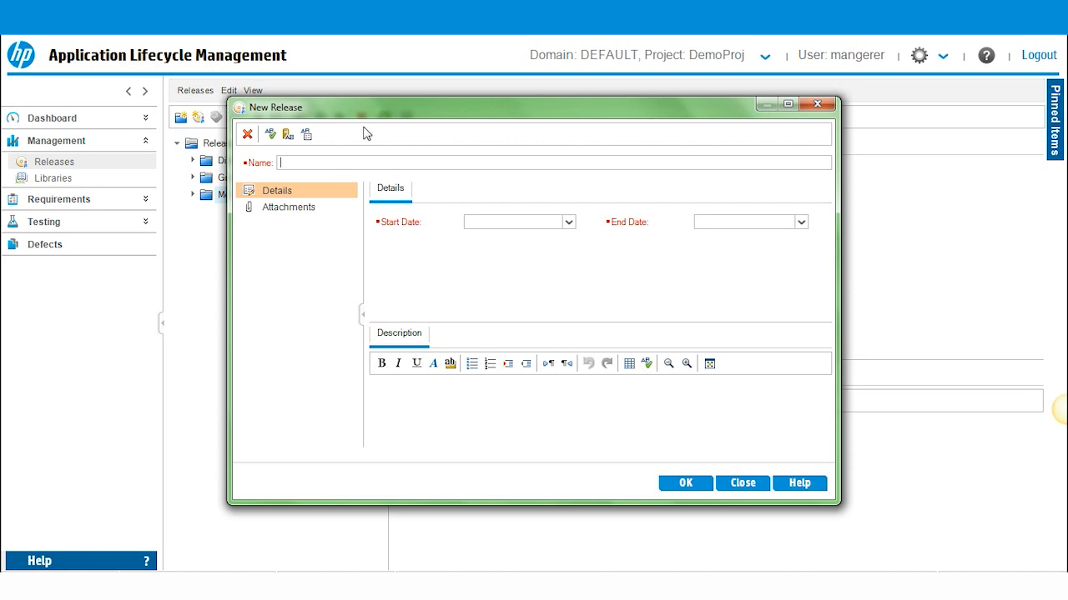
Step: Create release SP05.15 dated 4/19/2015–5/24/2015 with description 'Service Pack'
text(SP)
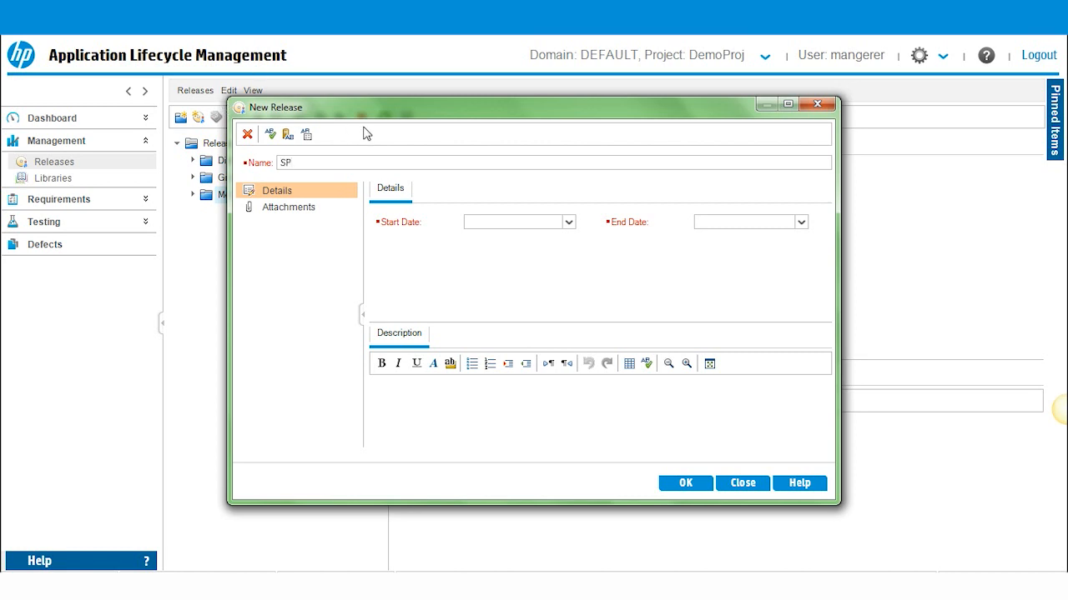
text(05.15)
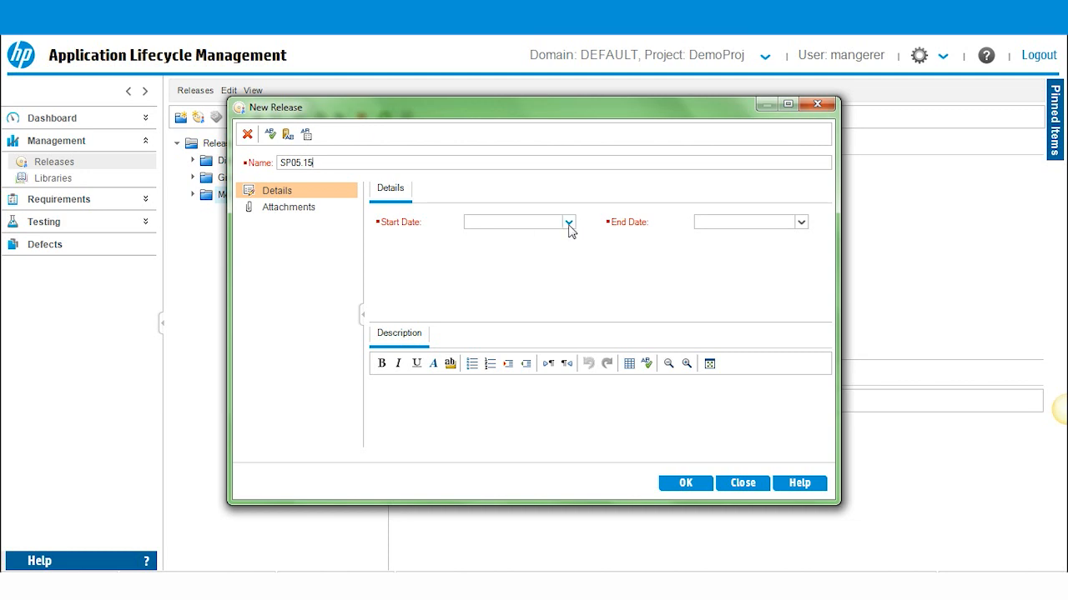
click(567, 222)
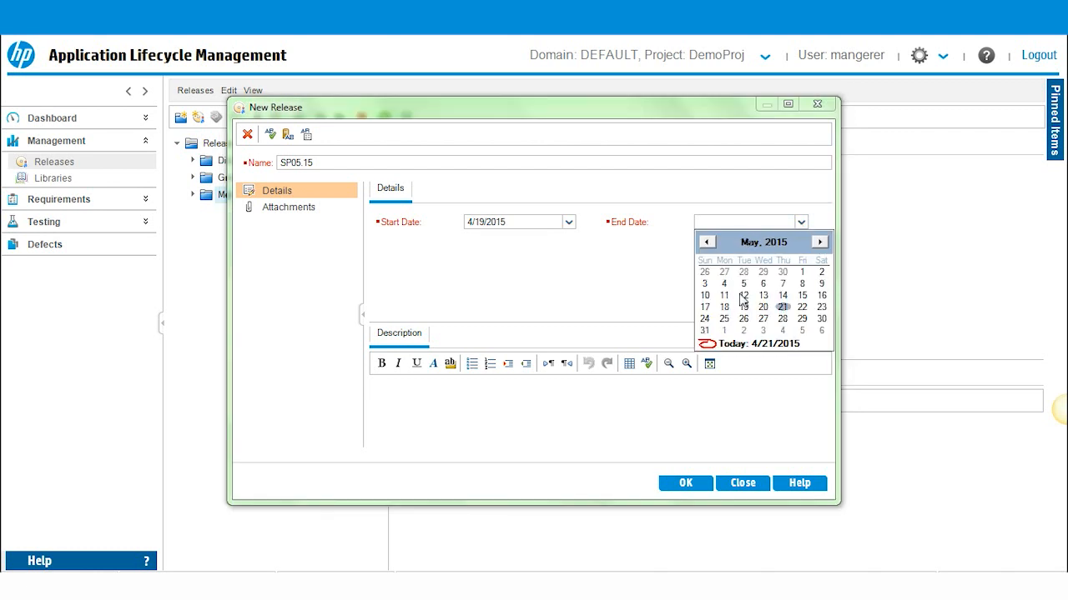
click(704, 319)
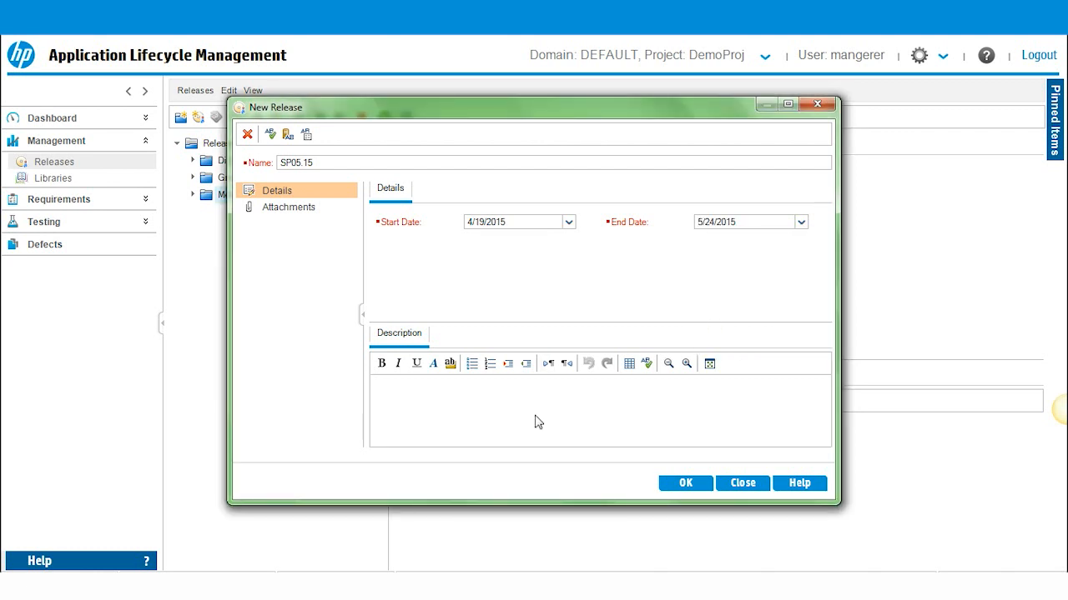
text(s)
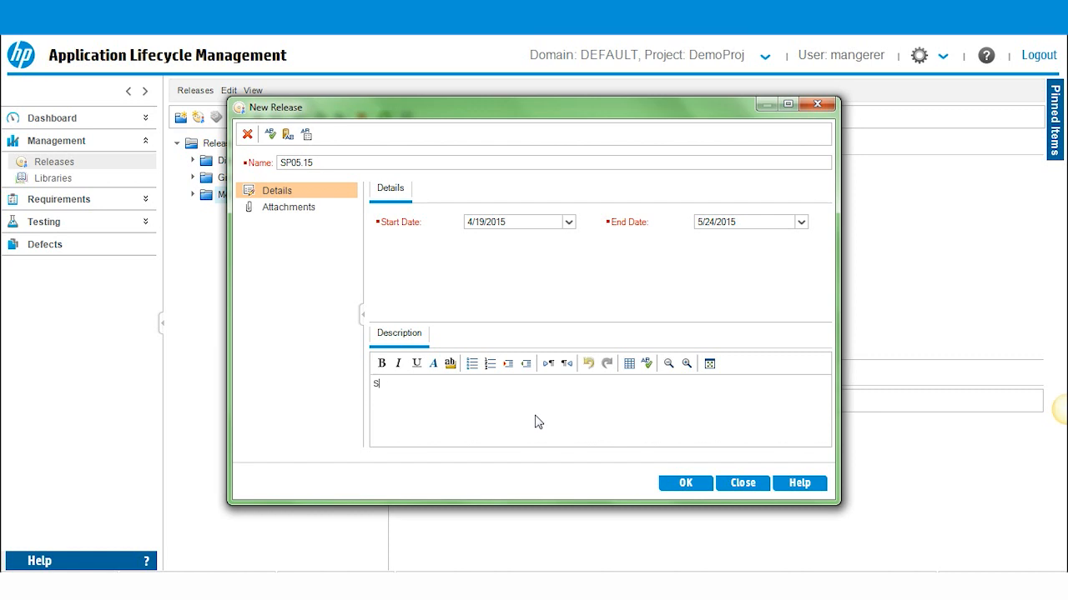
text(ervice Pack)
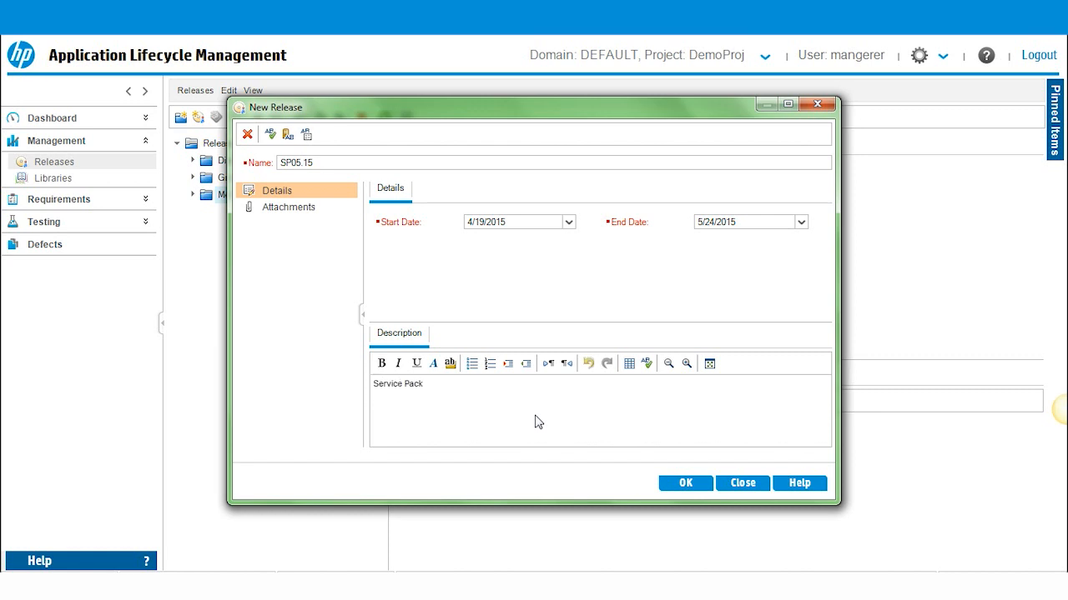
mouse_move(684, 484)
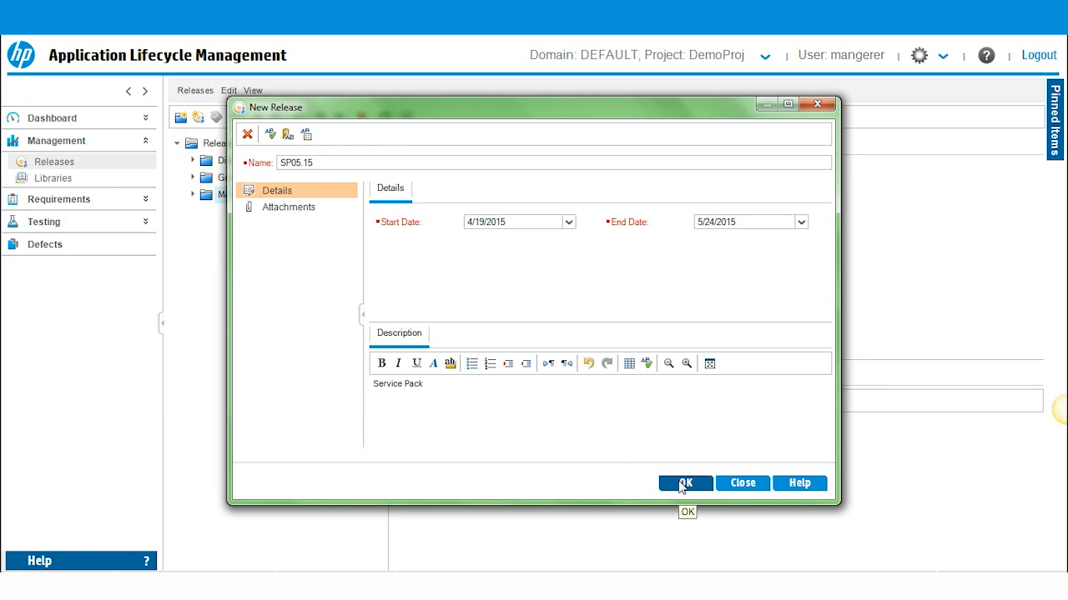
click(684, 484)
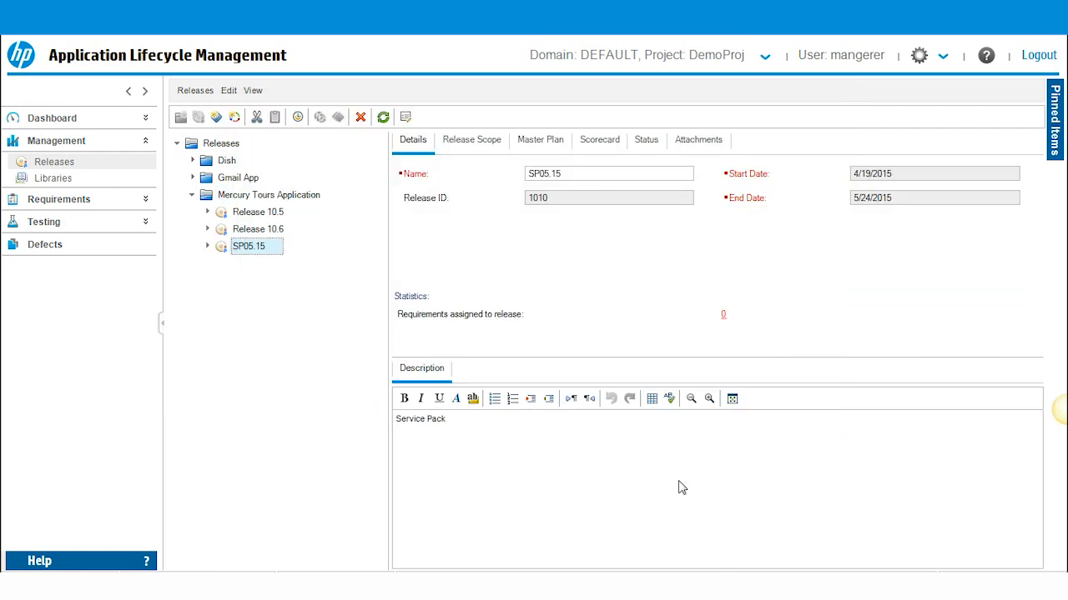
mouse_move(221, 254)
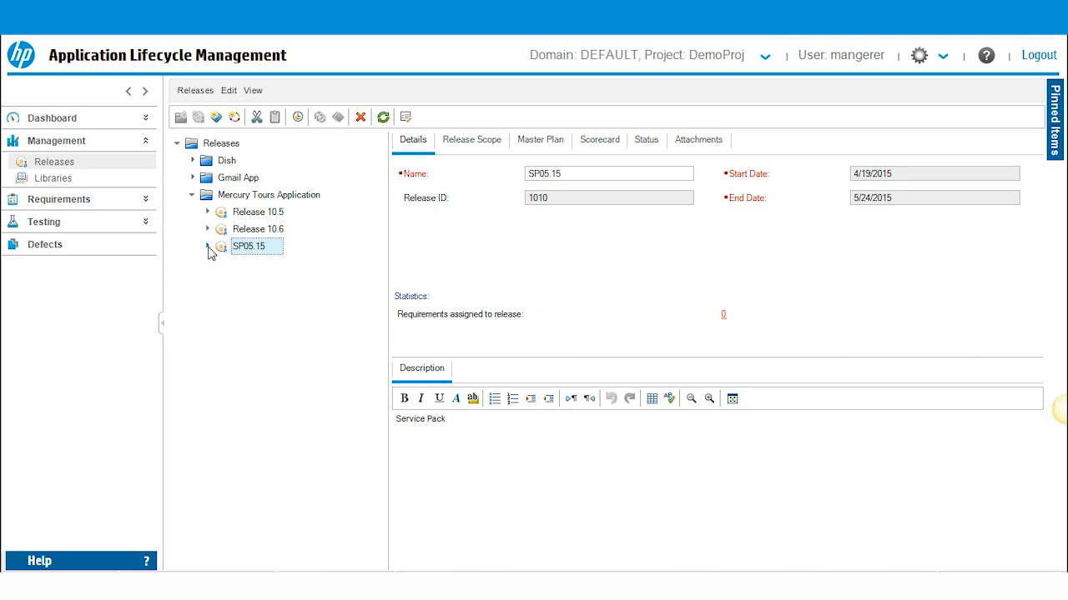
mouse_move(248, 259)
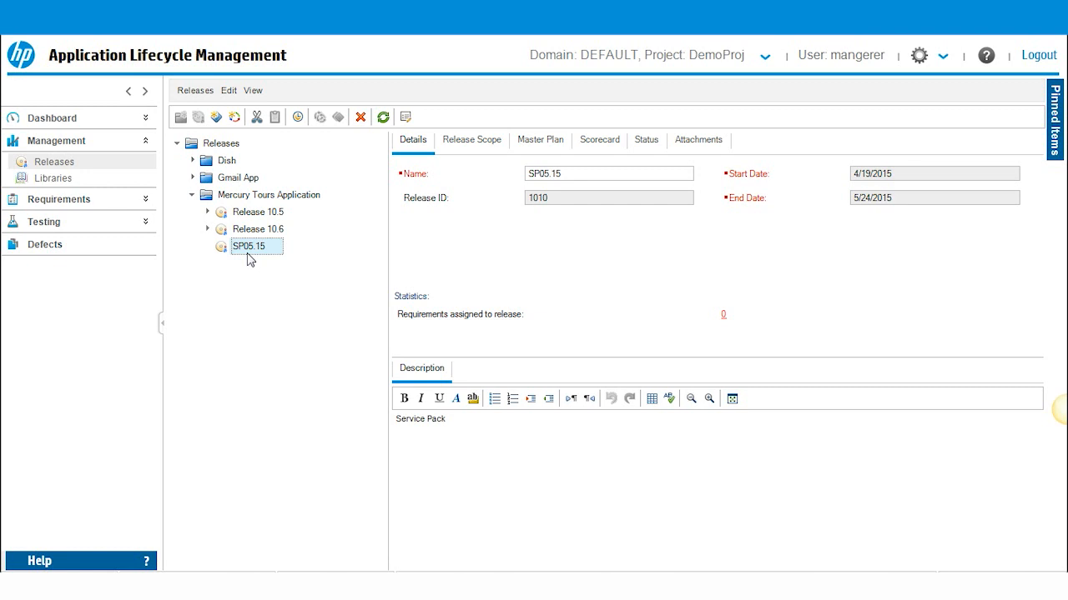
mouse_move(234, 117)
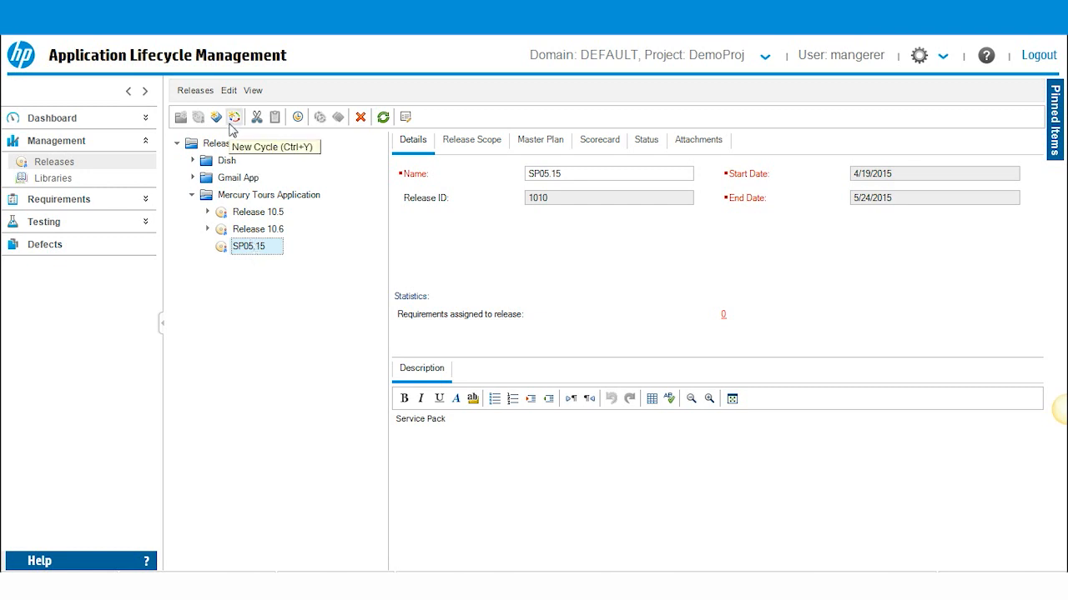
Step: Begin a new test cycle under release SP05.15
click(235, 117)
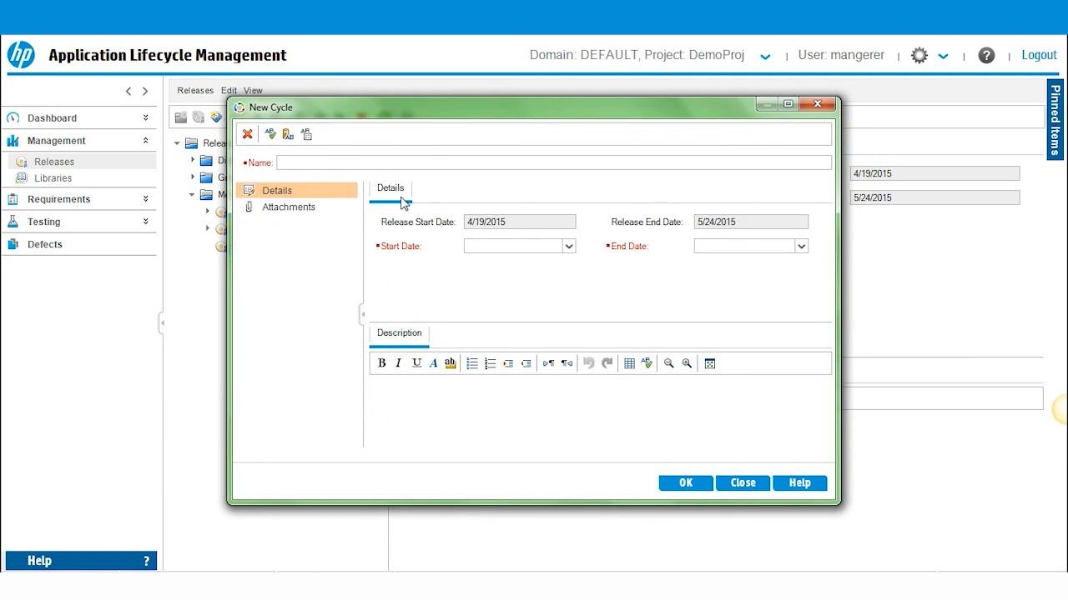
click(534, 164)
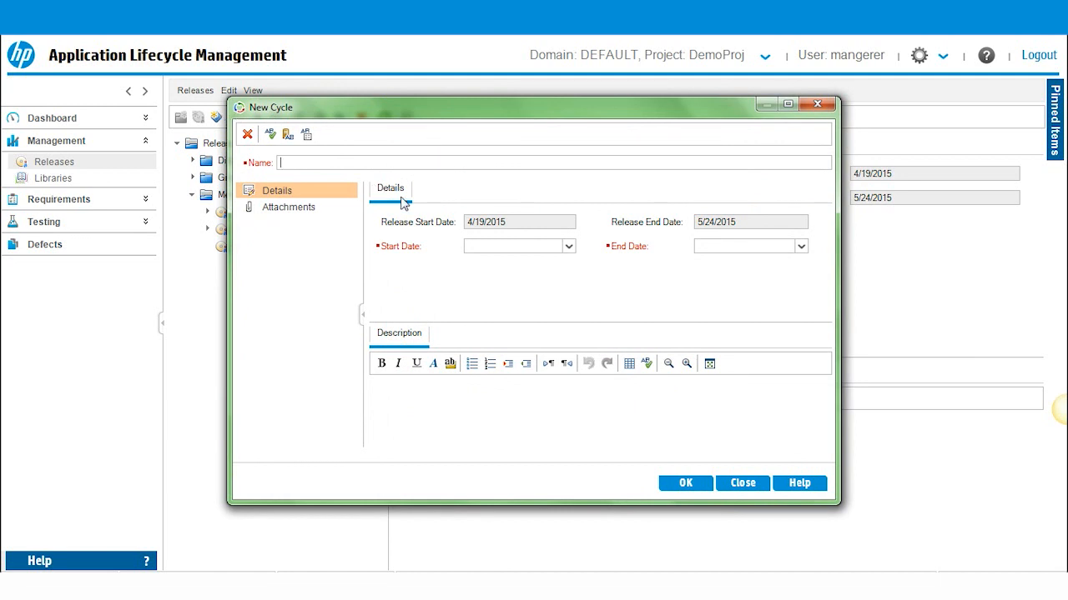
mouse_move(433, 207)
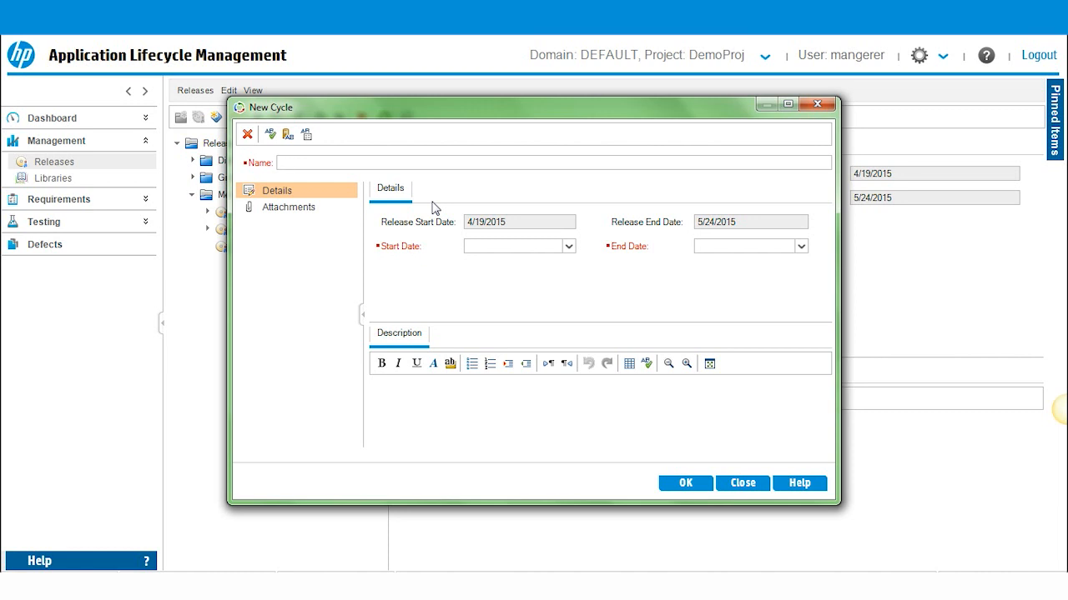
click(534, 163)
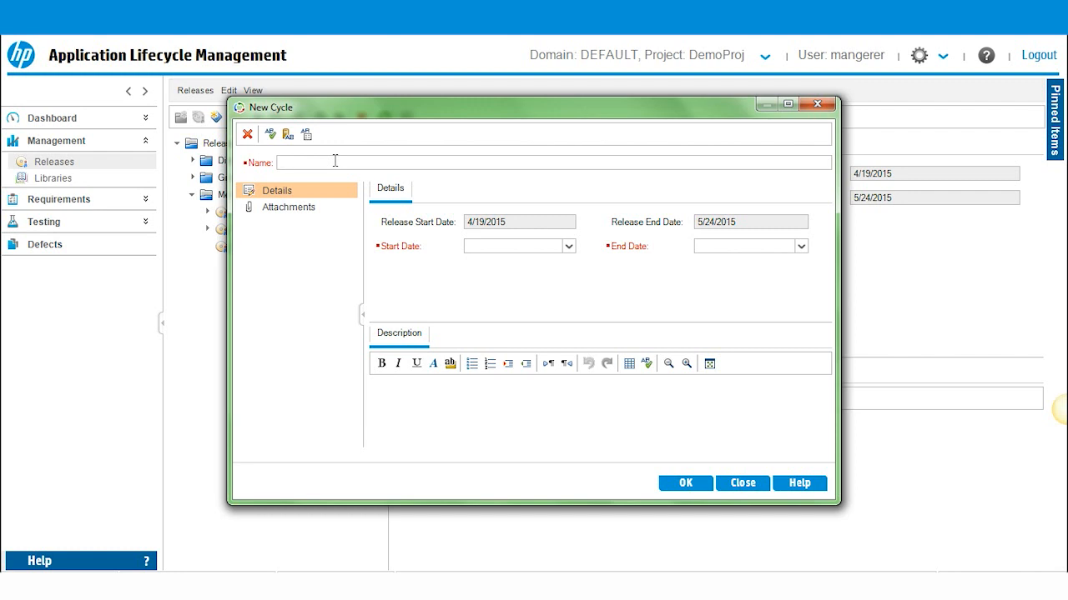
Step: Name the cycle Regression and date it 5/19/2015 to 5/22/2015
text(Regression)
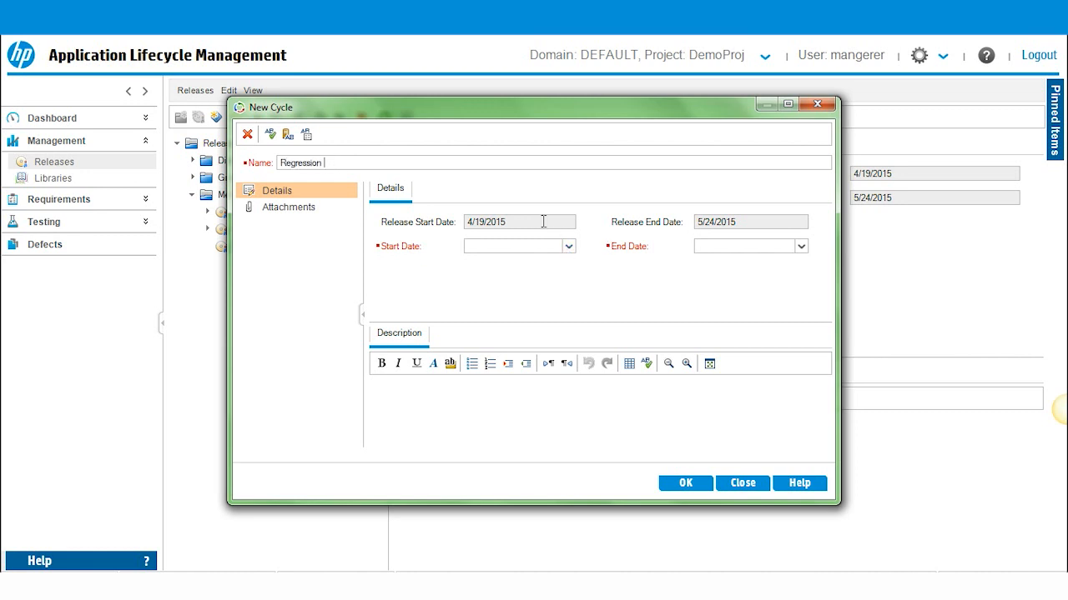
click(567, 245)
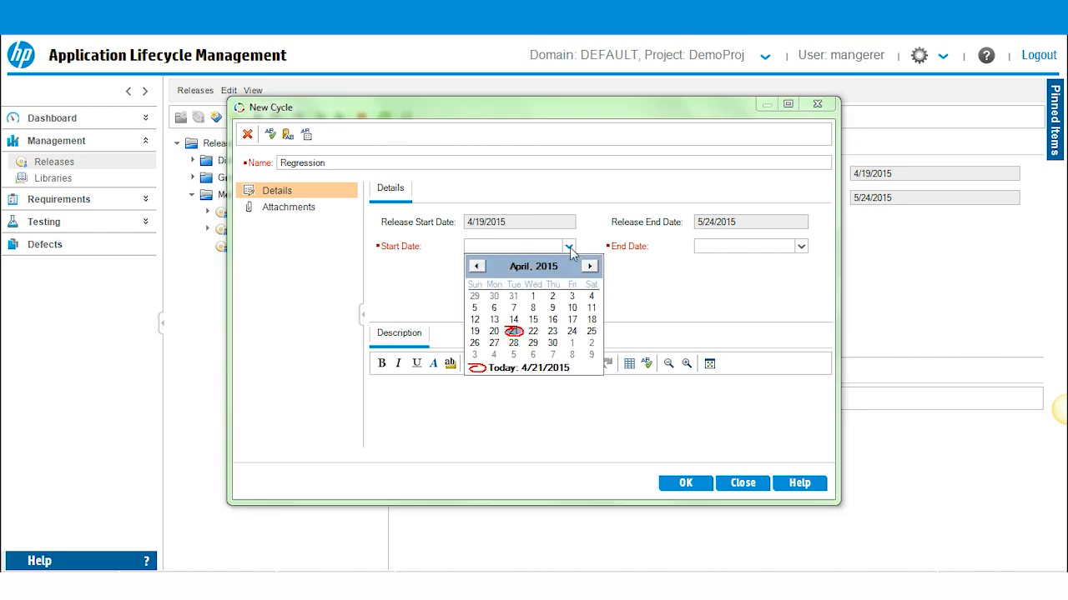
click(591, 266)
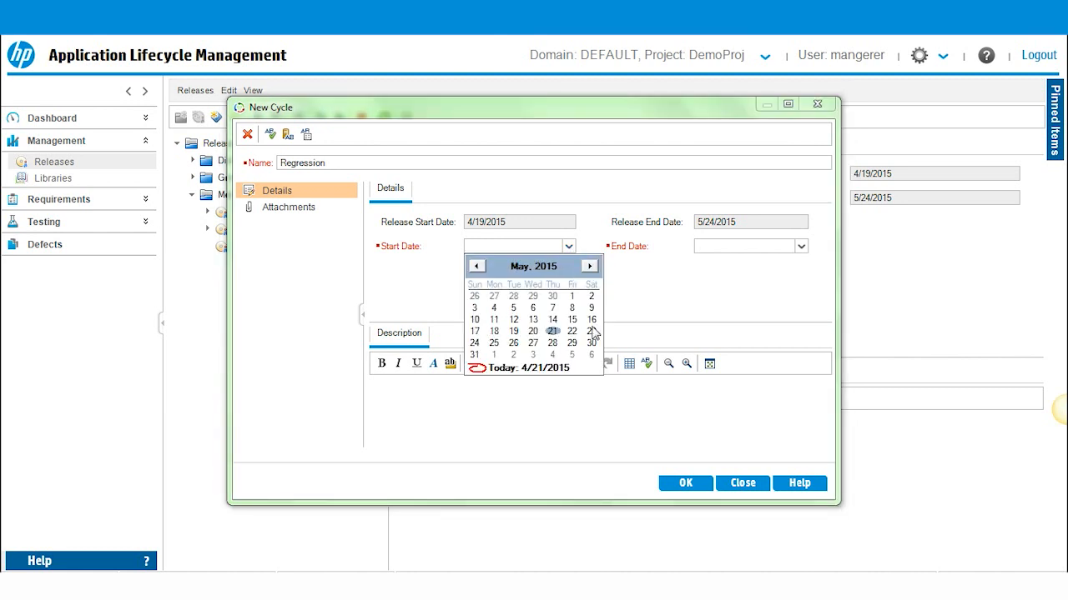
mouse_move(521, 337)
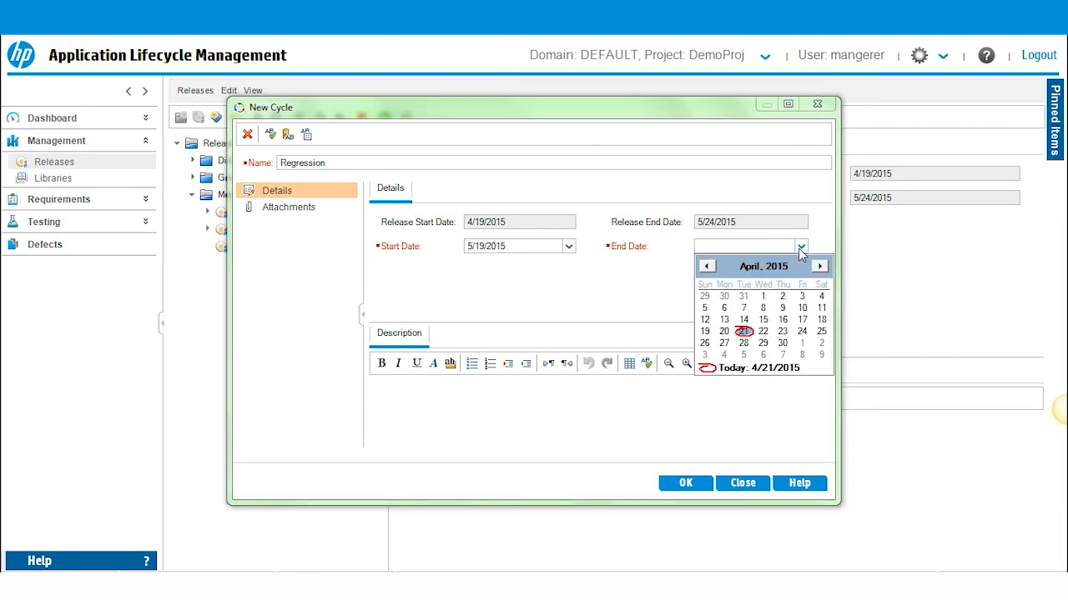
click(821, 265)
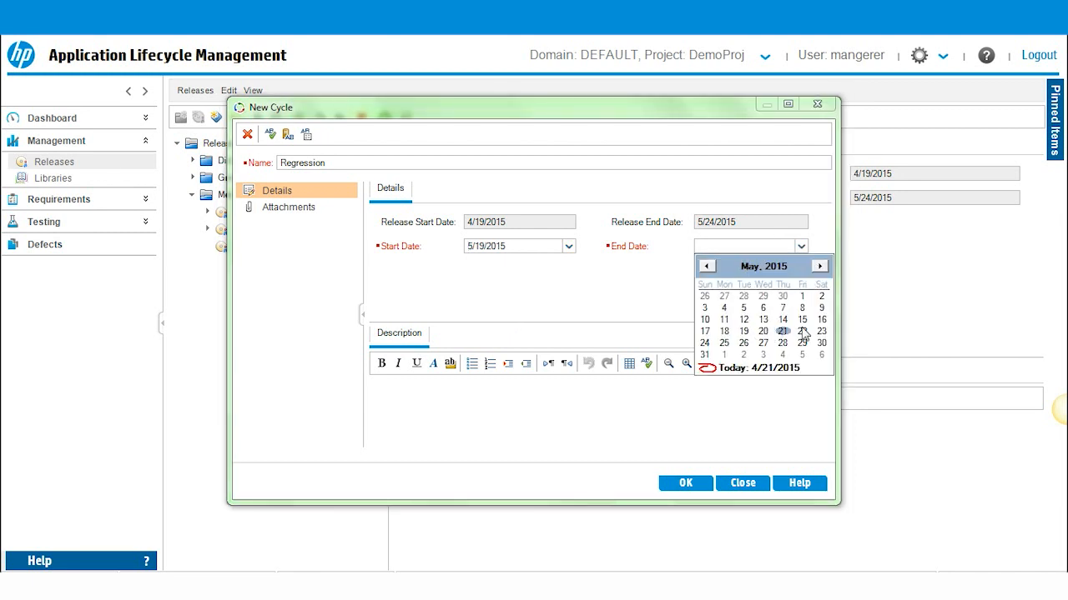
click(782, 330)
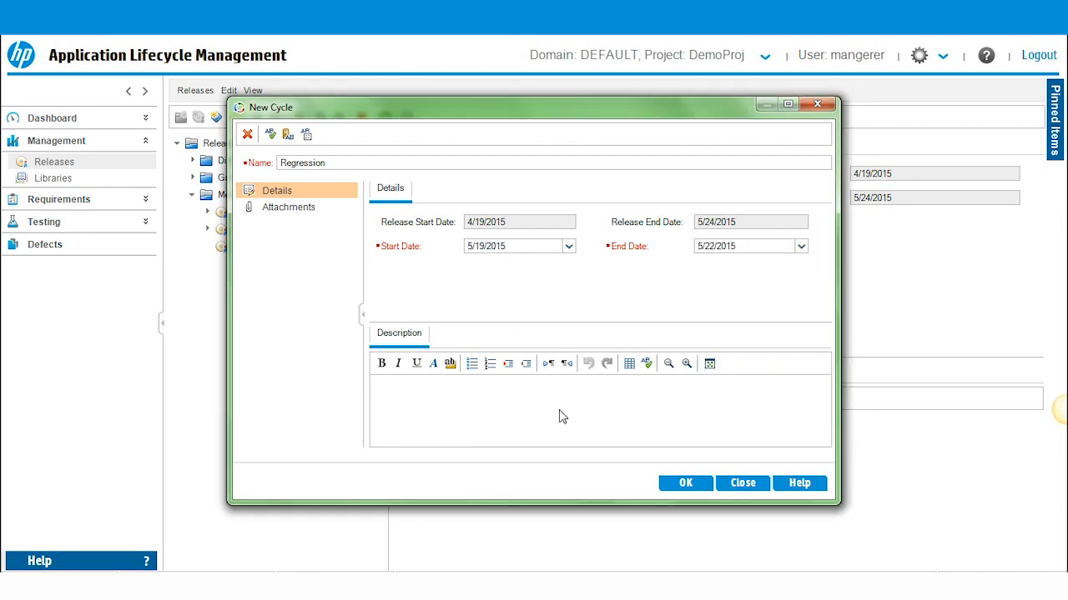
Step: Describe it as 'Regression testing cycle for Service Pack' and save the cycle
text(Regression t)
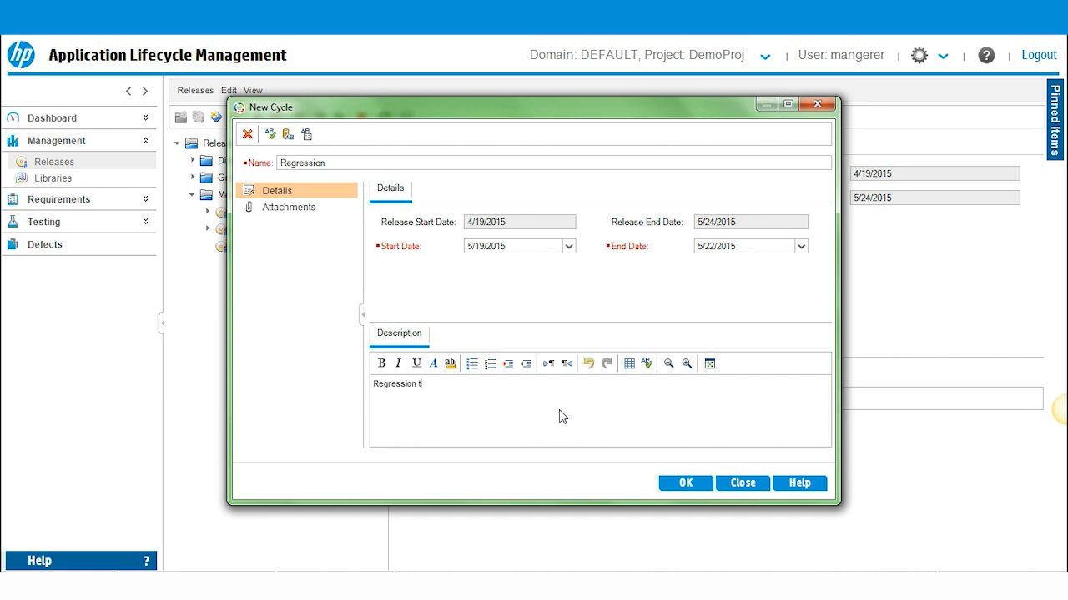
text(esting cycle for Servi)
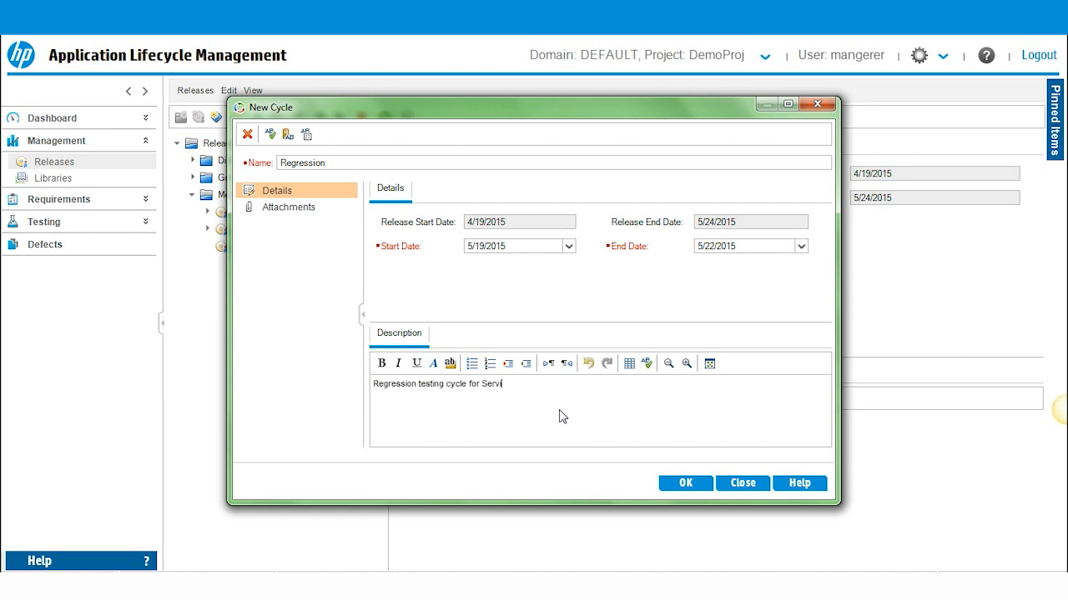
text(ce Pack)
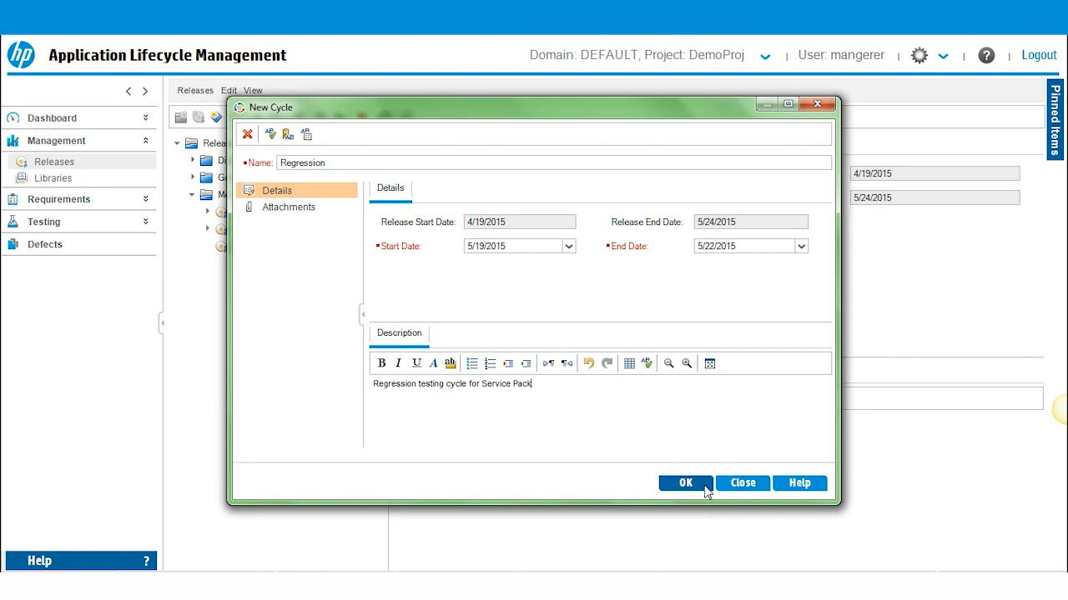
click(684, 484)
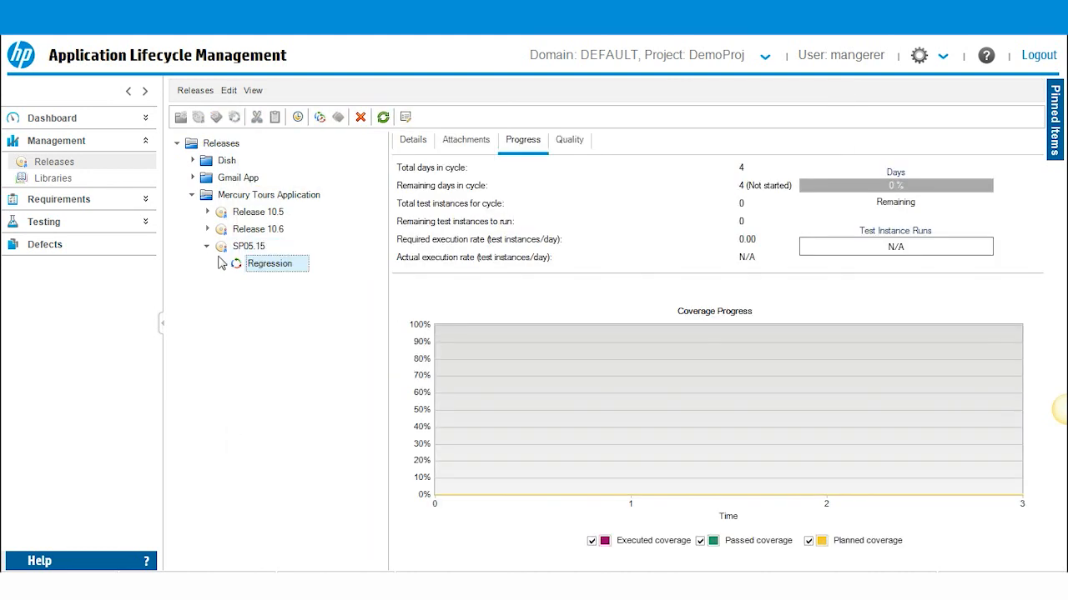